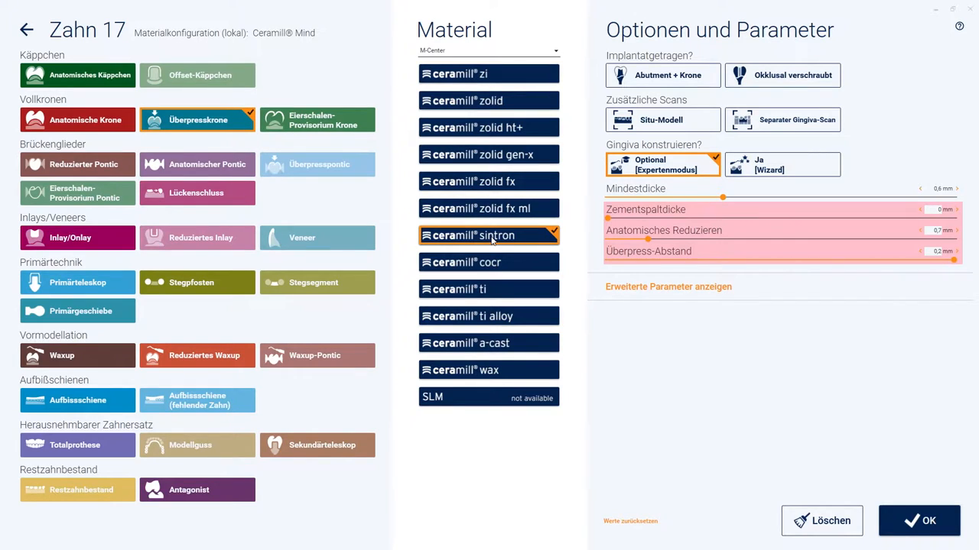
pyautogui.moveTo(648, 223)
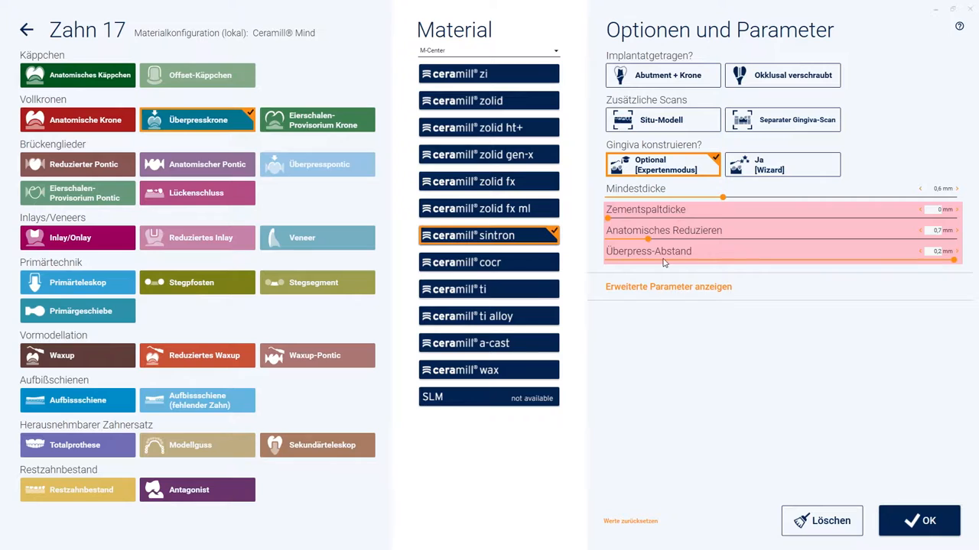
# Step: Review tooth 17 as an Überpresskrone in Ceramill sintron with extended parameters shown and confirm it
pyautogui.click(667, 288)
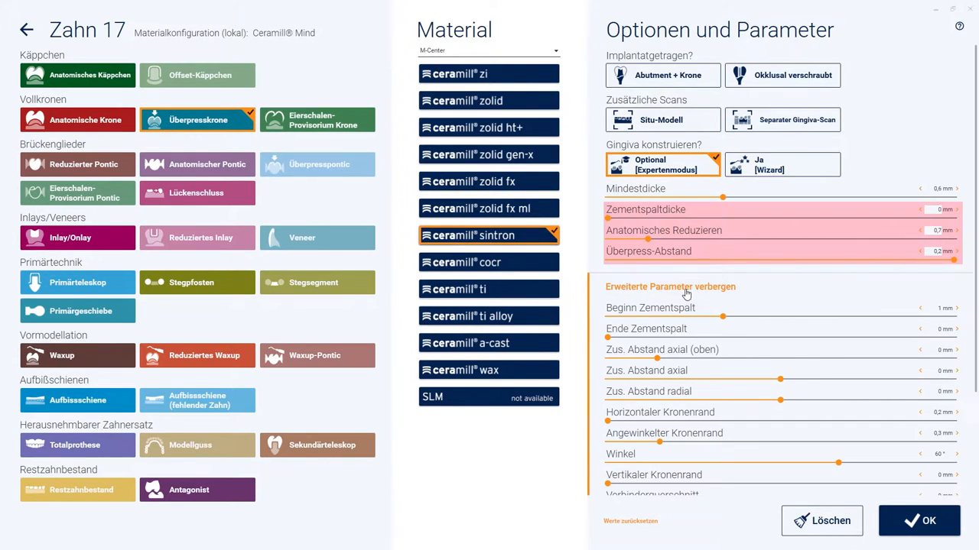
pyautogui.moveTo(676, 358)
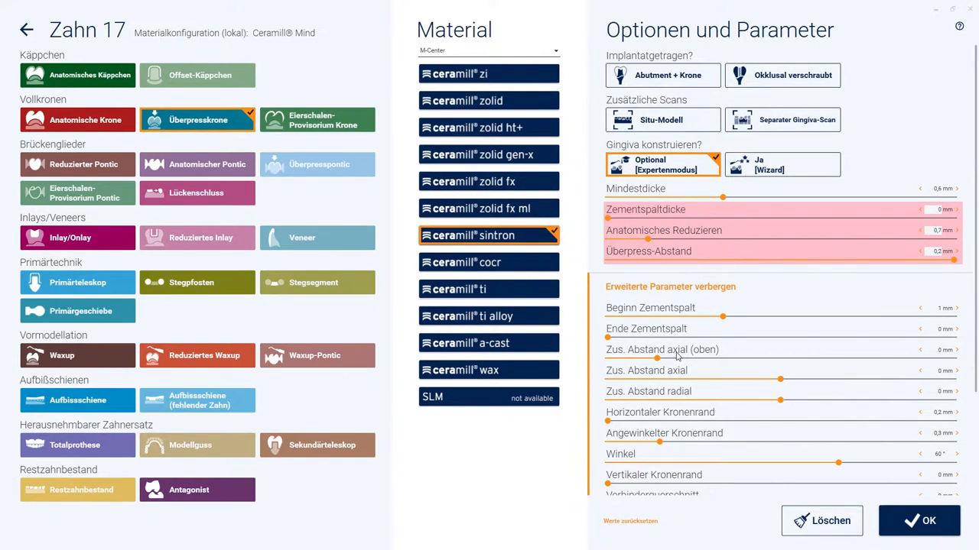
pyautogui.scroll(-3)
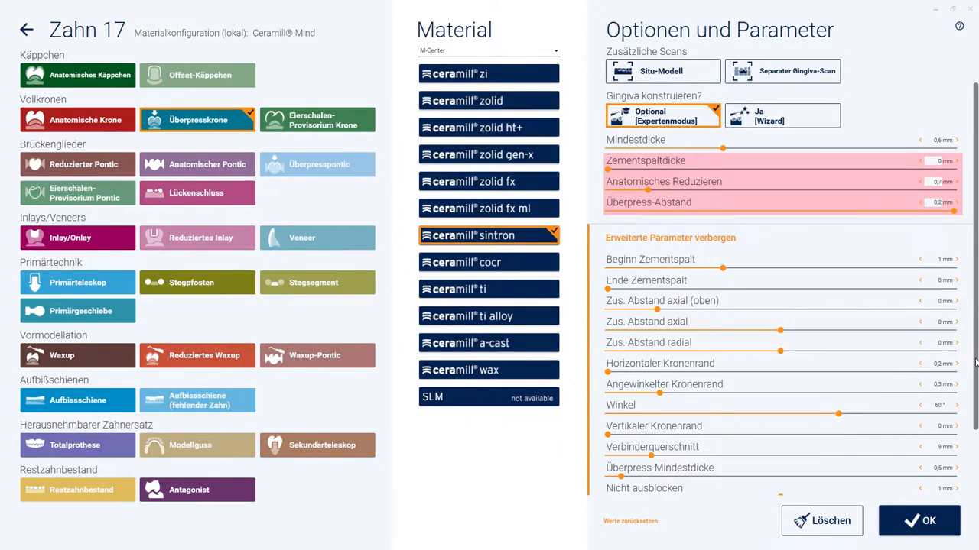
pyautogui.scroll(-3)
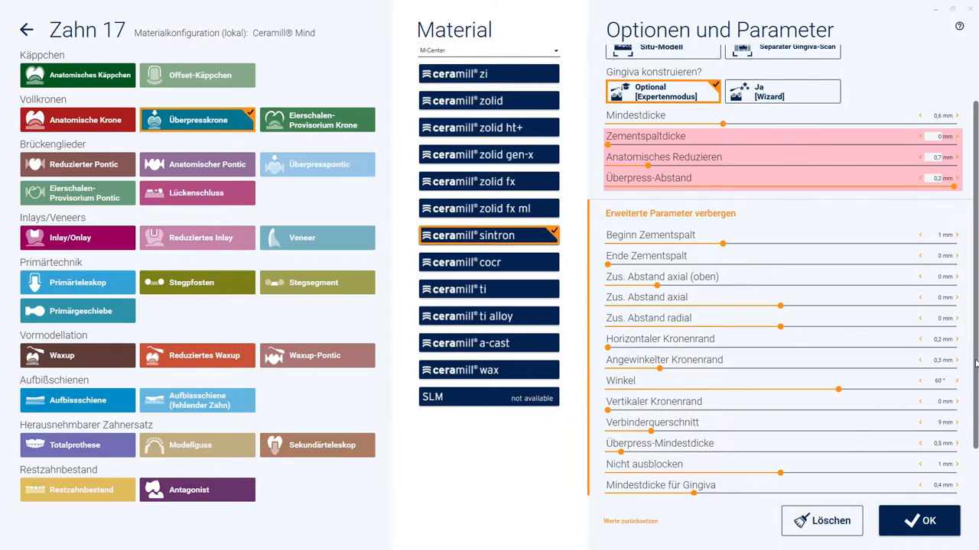
pyautogui.scroll(-3)
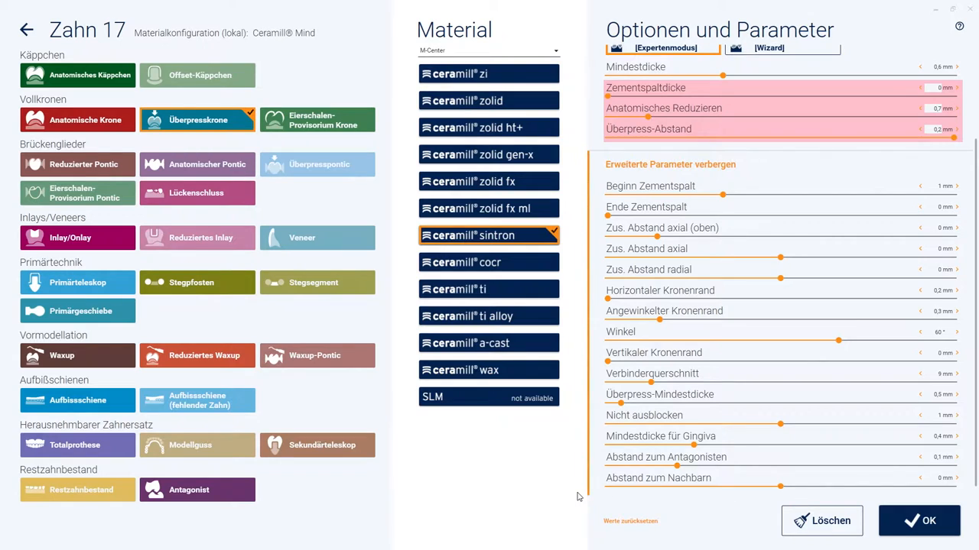
pyautogui.moveTo(685, 201)
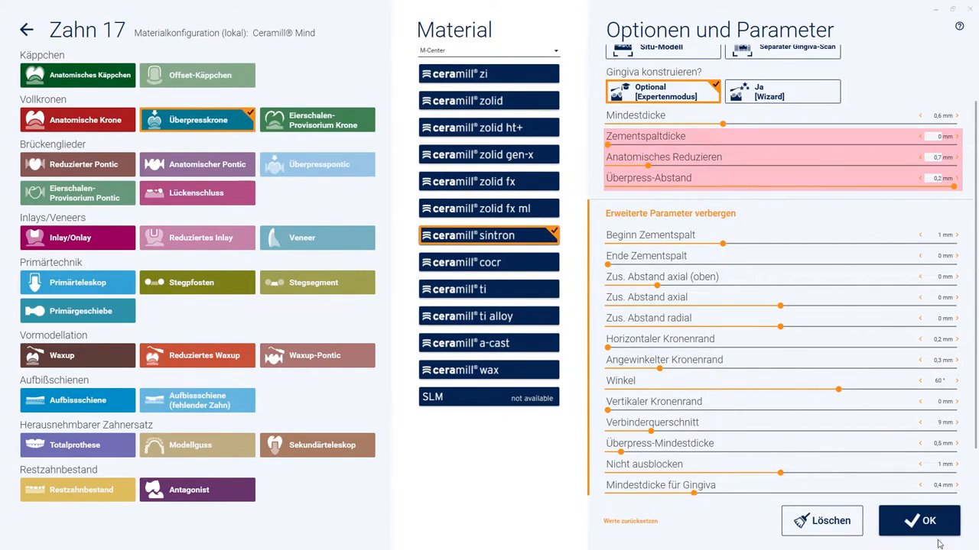
pyautogui.click(917, 520)
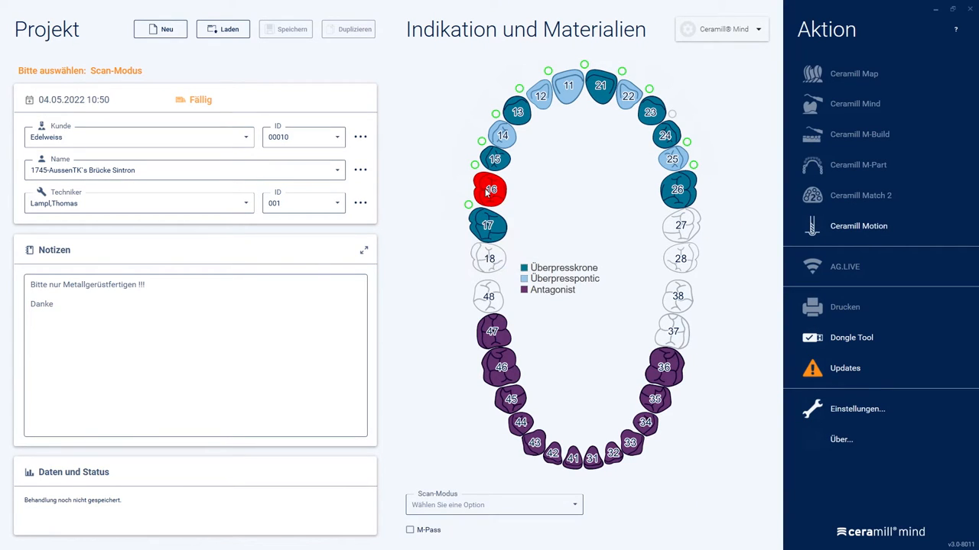
# Step: Confirm tooth 16 as an Überpresspontic in Ceramill sintron
pyautogui.click(489, 189)
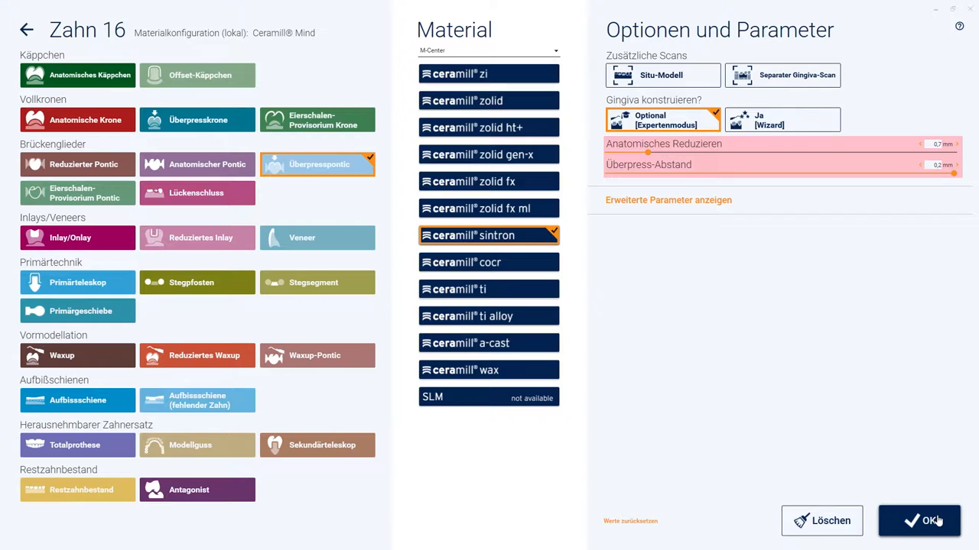
pyautogui.click(919, 520)
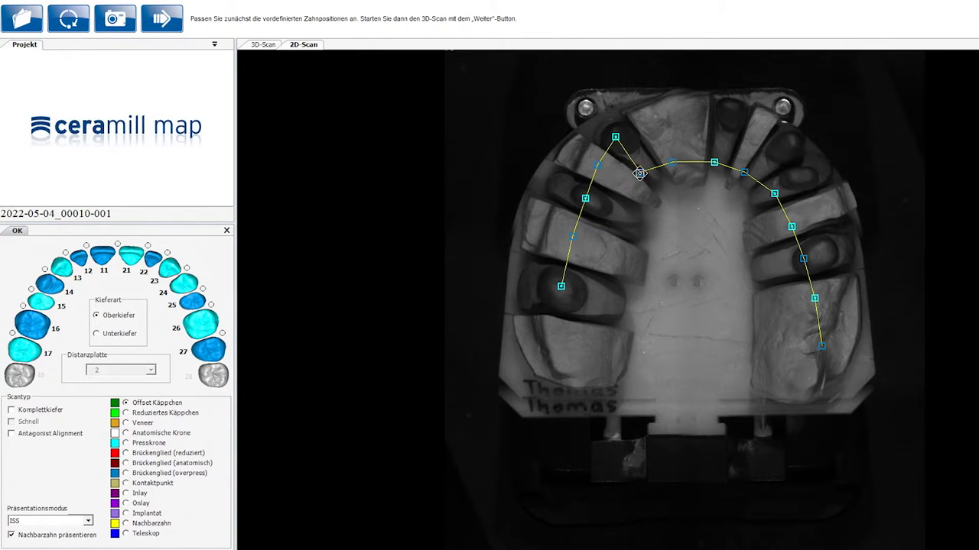
# Step: Drag the tooth position marker onto the front tooth and start the 3D scan
pyautogui.moveTo(639, 173); pyautogui.dragTo(731, 107)
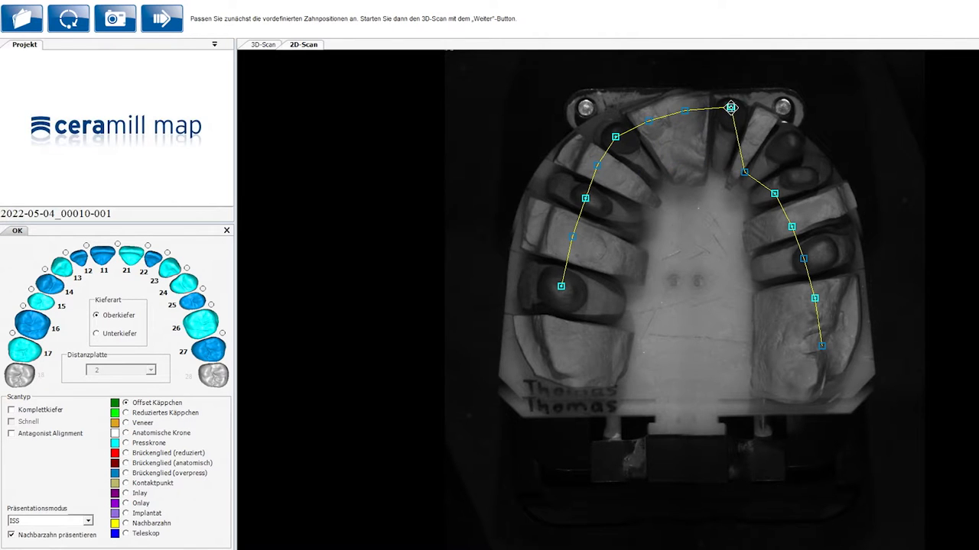
pyautogui.click(162, 18)
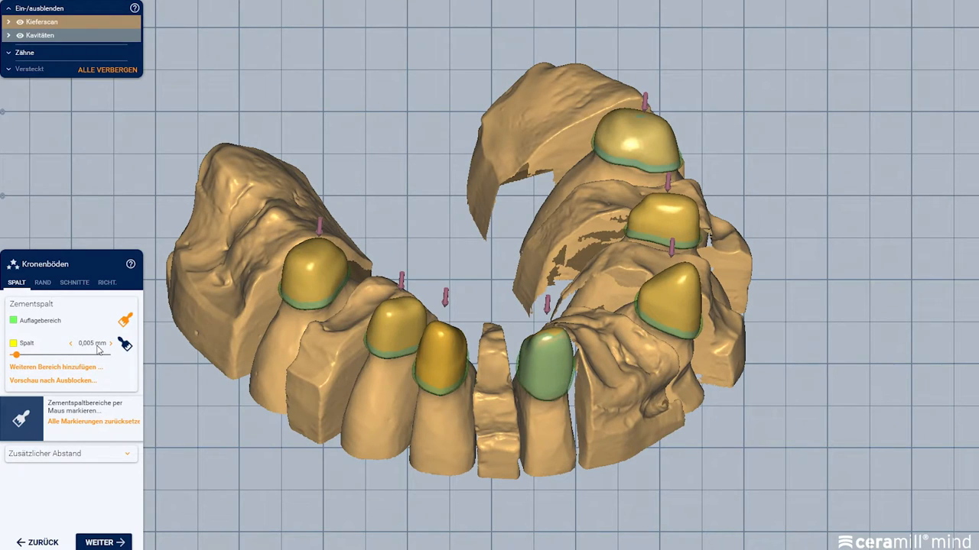
# Step: Accept the Kronenböden to generate the Mindestdicke layer on the copings and proceed
pyautogui.moveTo(38, 355); pyautogui.dragTo(7, 354)
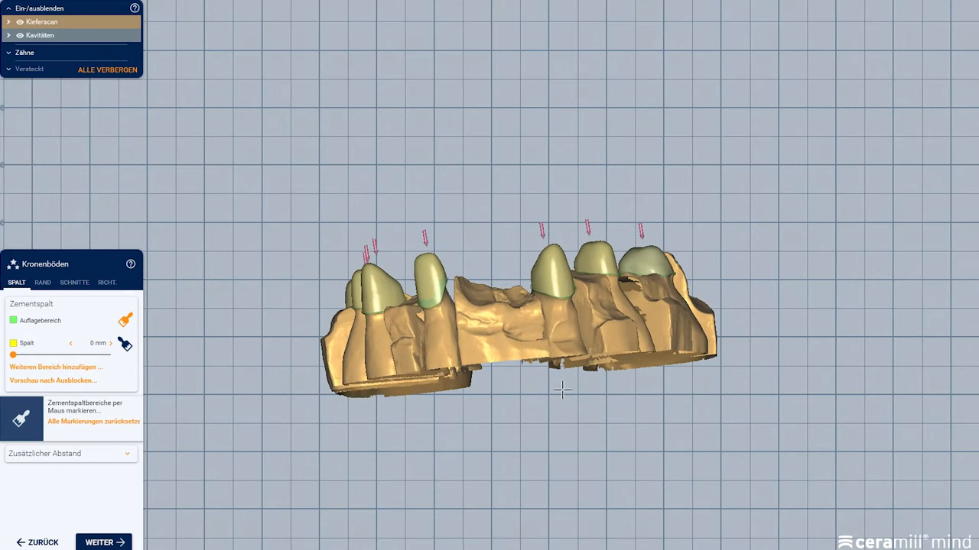
pyautogui.click(104, 541)
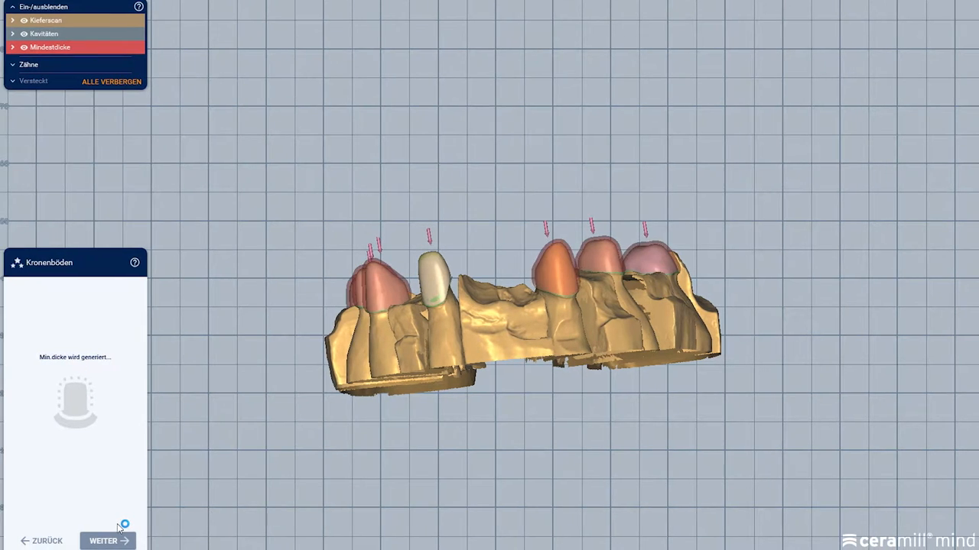
pyautogui.click(107, 541)
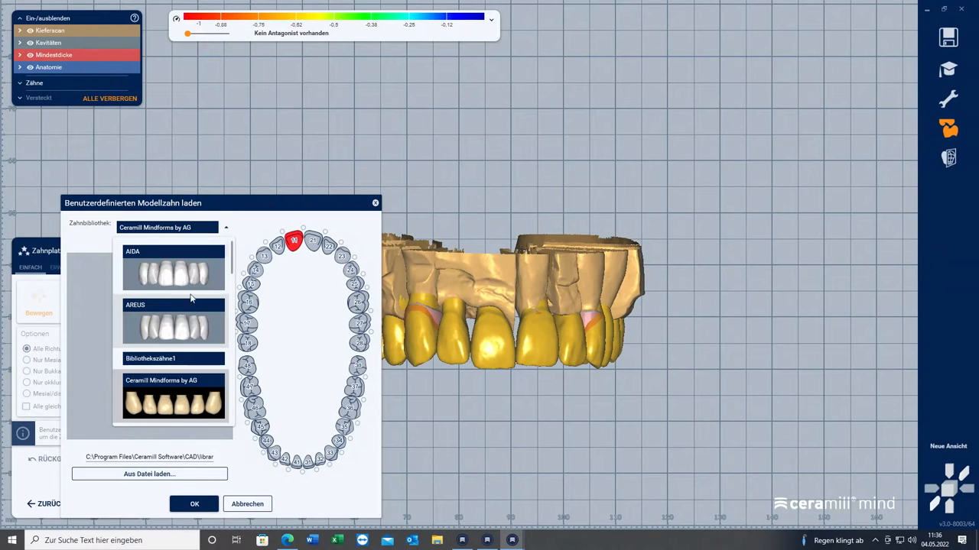
# Step: Load a Ceramill Mindforms library tooth set over the copings and show the thickness colour map in Freiformen
pyautogui.scroll(-3)
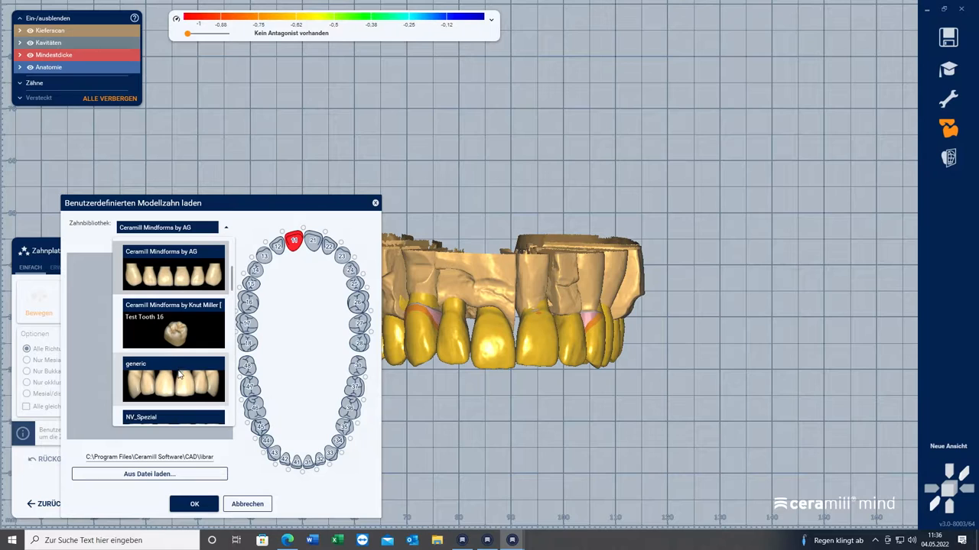
pyautogui.click(194, 504)
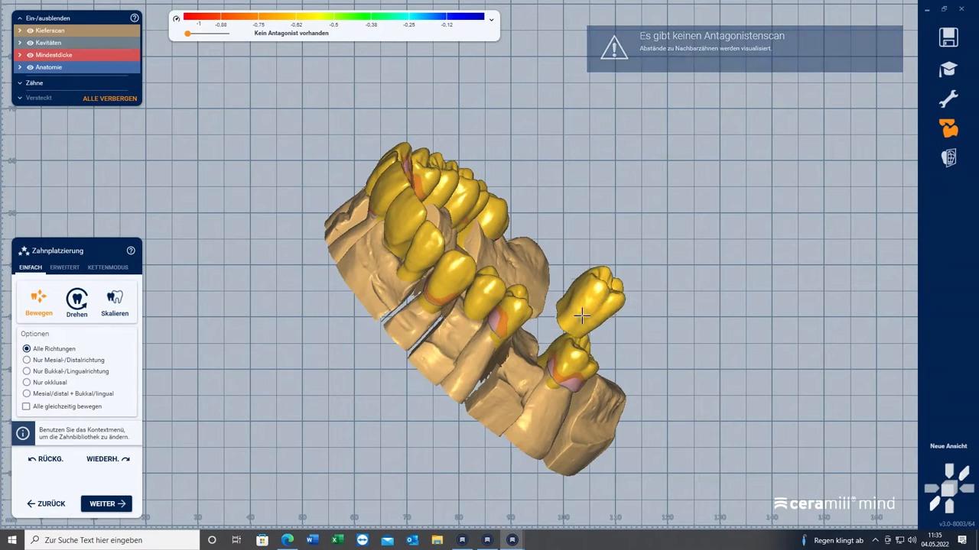
pyautogui.click(107, 505)
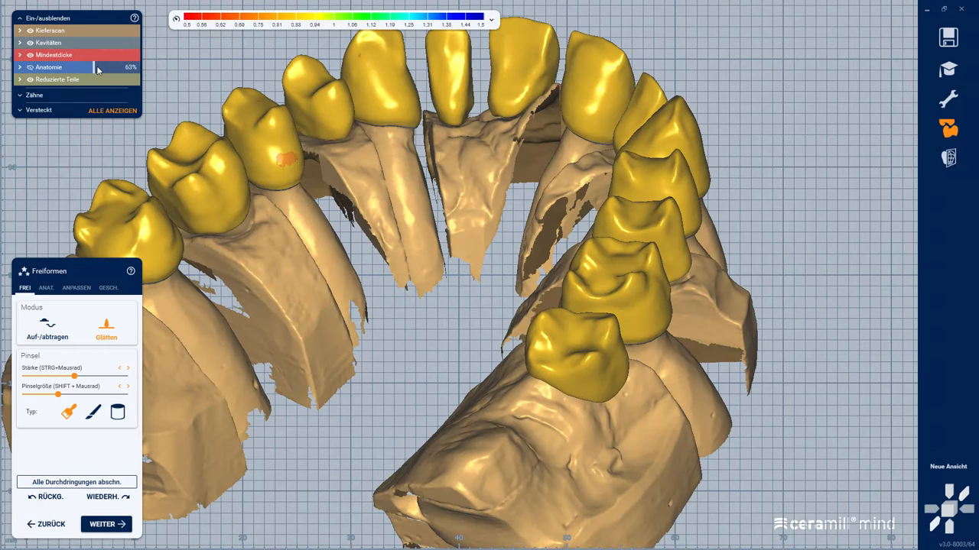
pyautogui.click(53, 55)
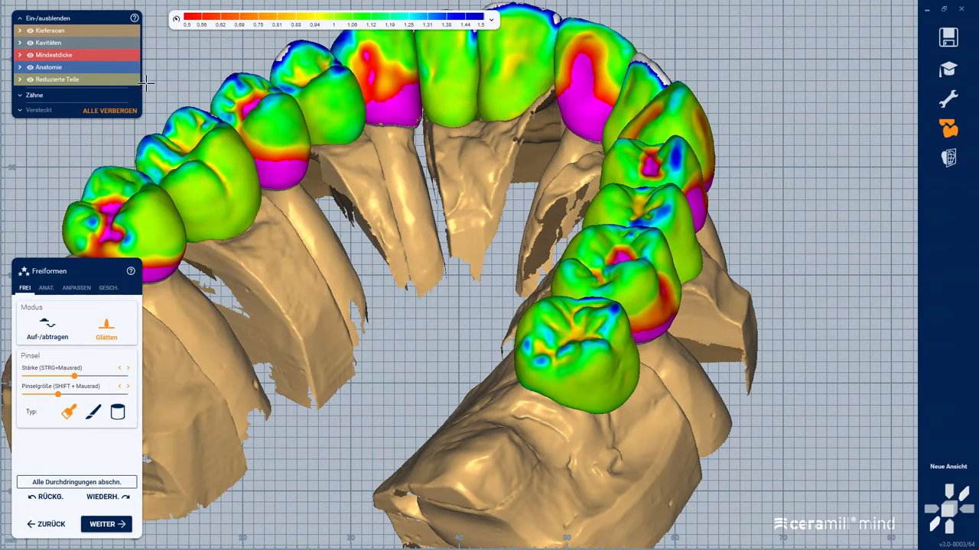
pyautogui.click(107, 523)
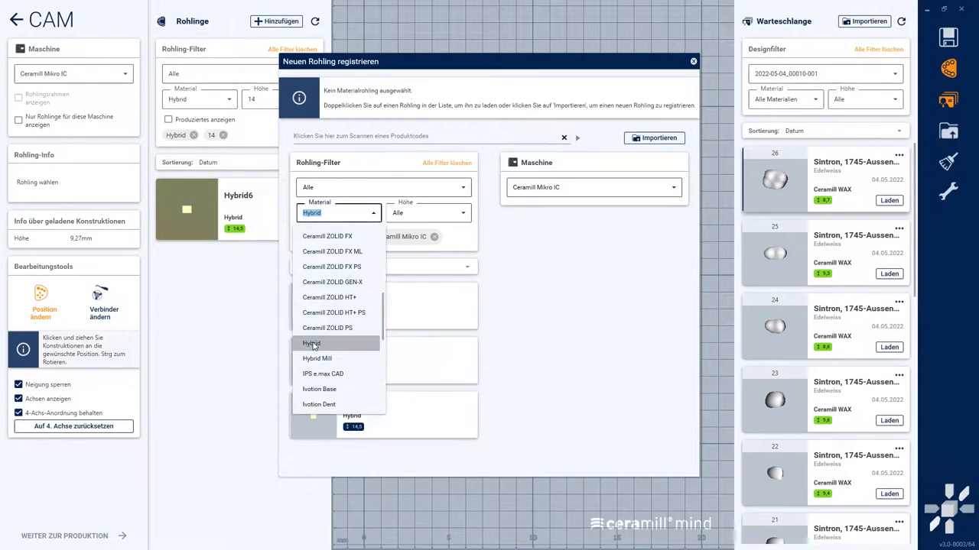
# Step: Register a Hybrid M blank from the Hybrid material list and load the bridge design into it
pyautogui.click(312, 343)
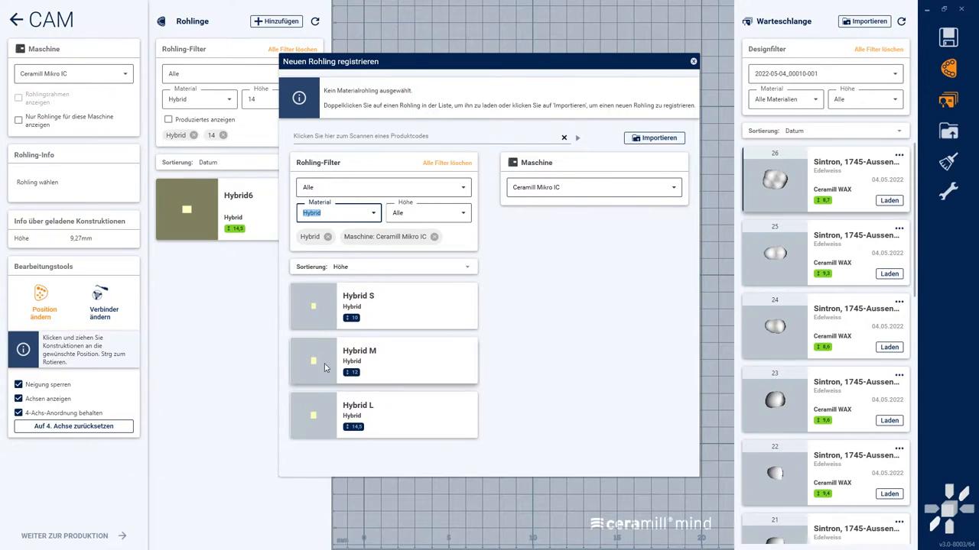
pyautogui.doubleClick(359, 360)
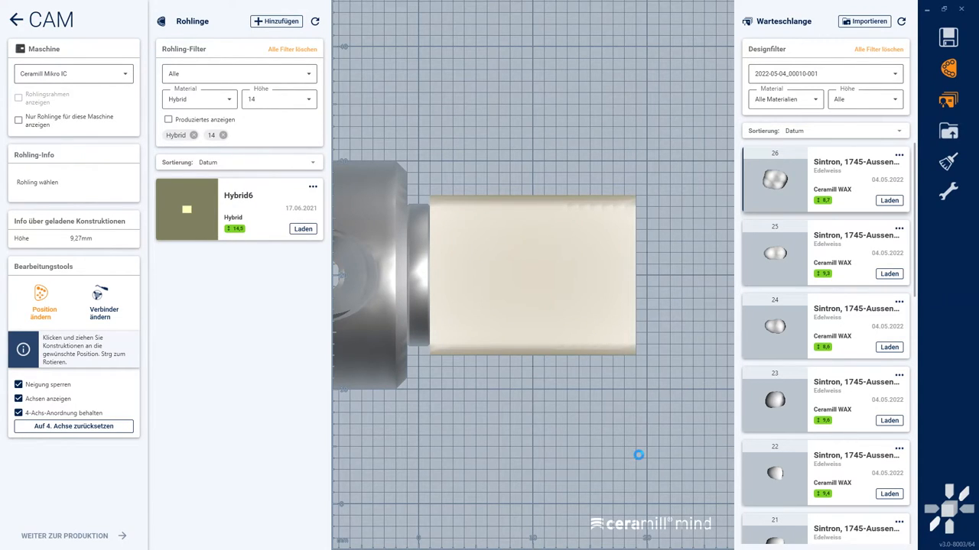
pyautogui.click(303, 230)
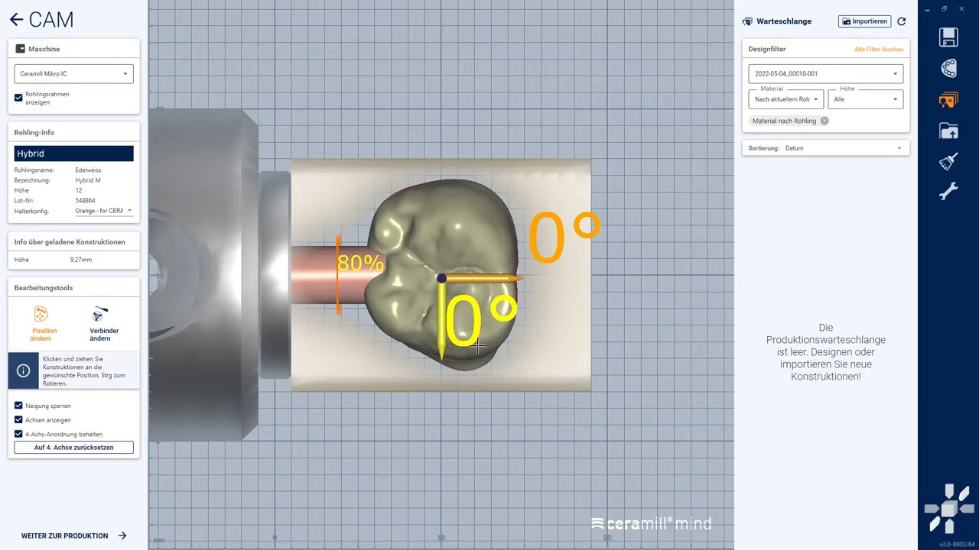
# Step: Adjust the Verbinder and send the job to Ceramill Motion via Weiter zur Produktion
pyautogui.click(104, 321)
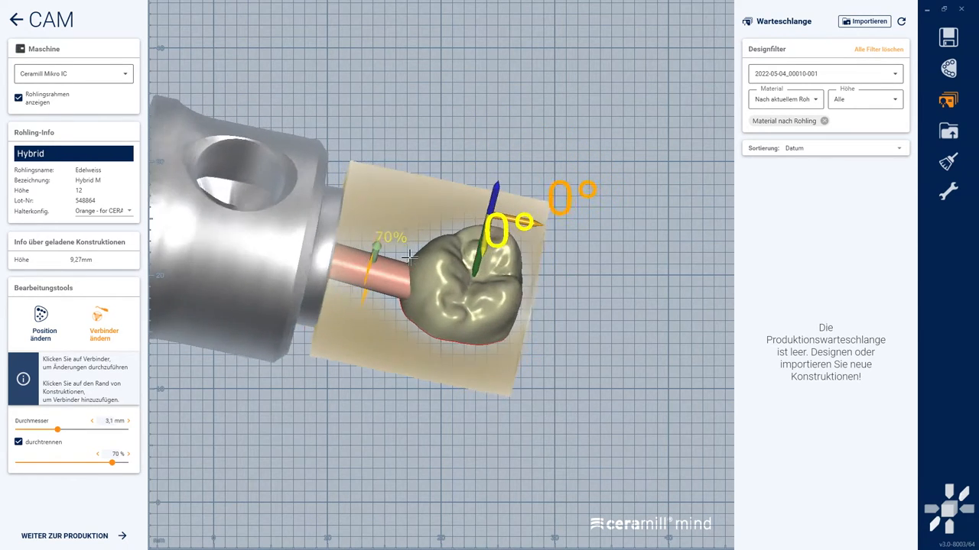
pyautogui.click(64, 535)
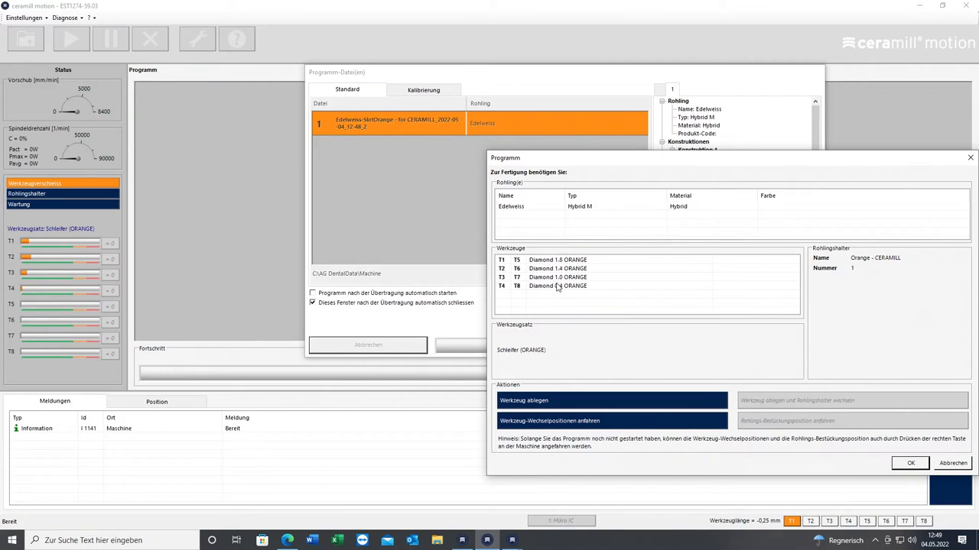
pyautogui.moveTo(509, 298)
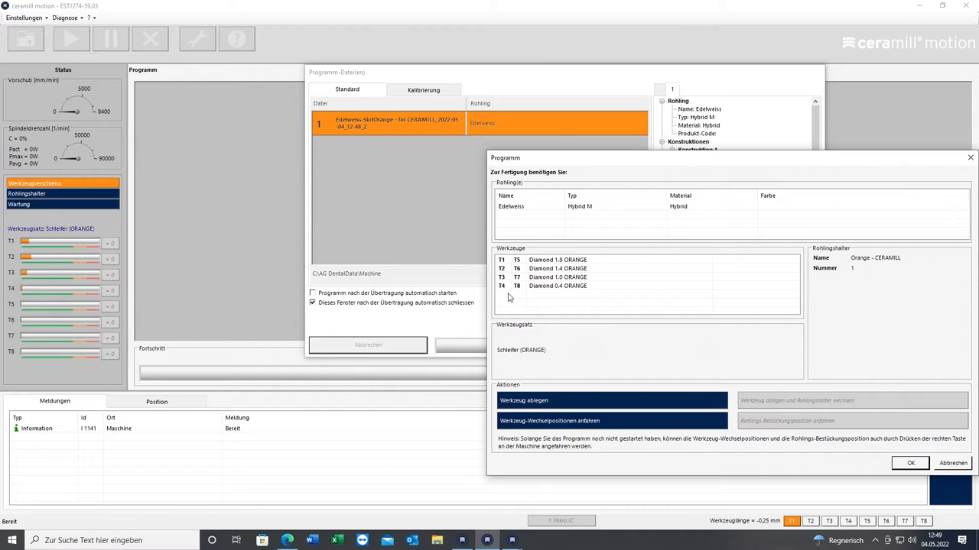
pyautogui.moveTo(976, 434)
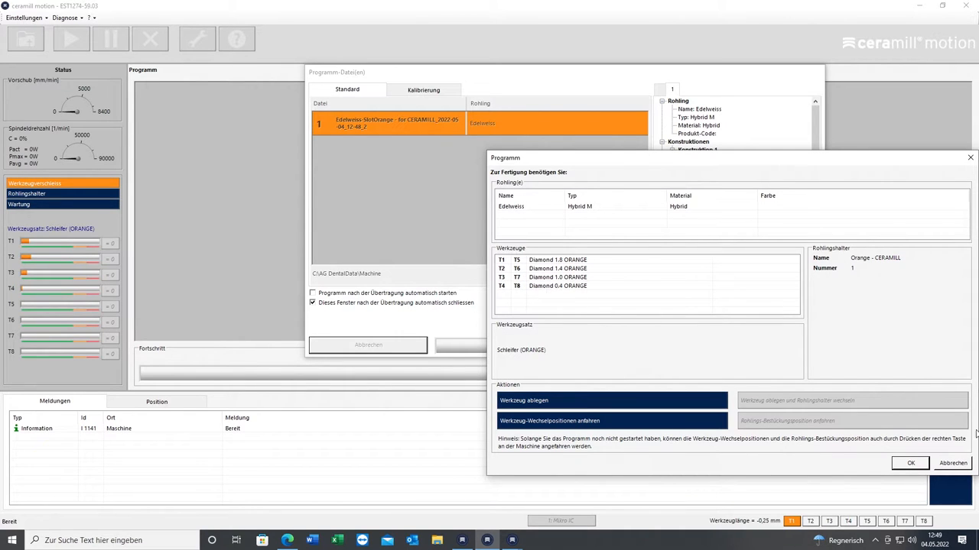